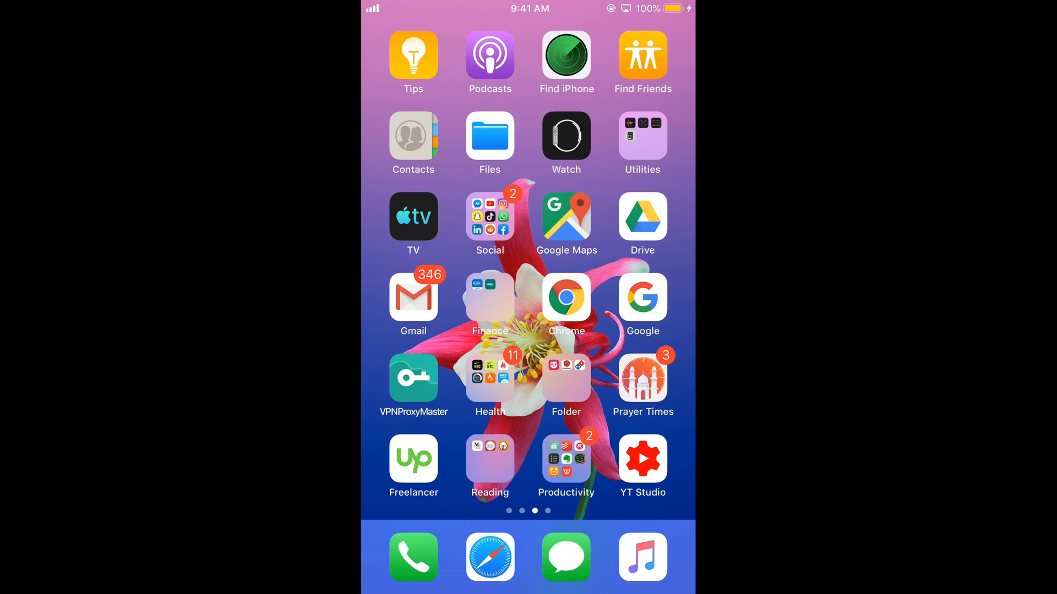
- Move to the second home-screen page that holds the Settings app
scroll("right", 3)
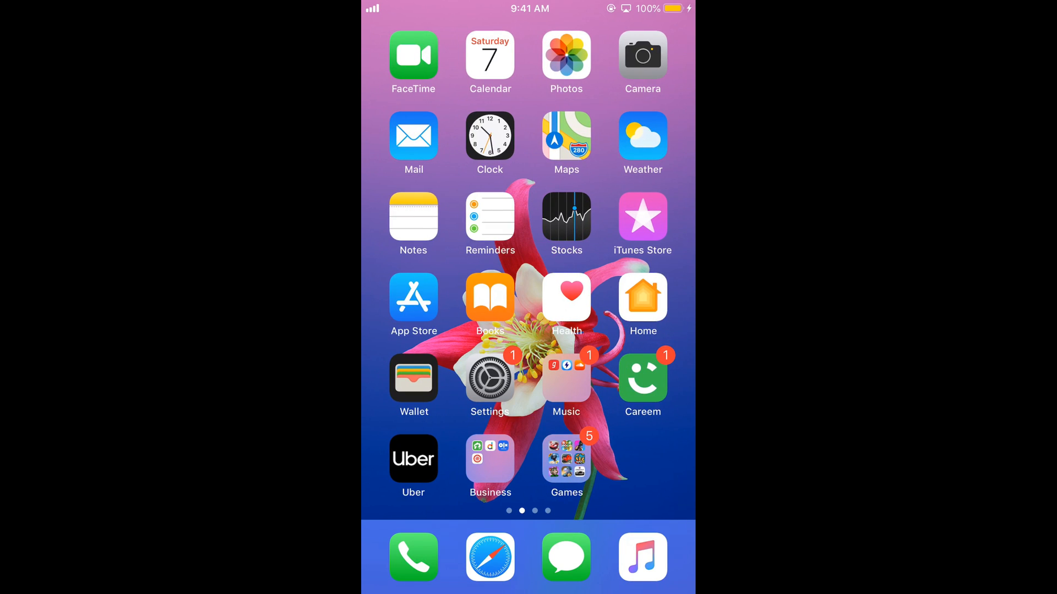
- Launch Settings and scroll the installed-apps list down to the Snapchat entry
left_click(488, 375)
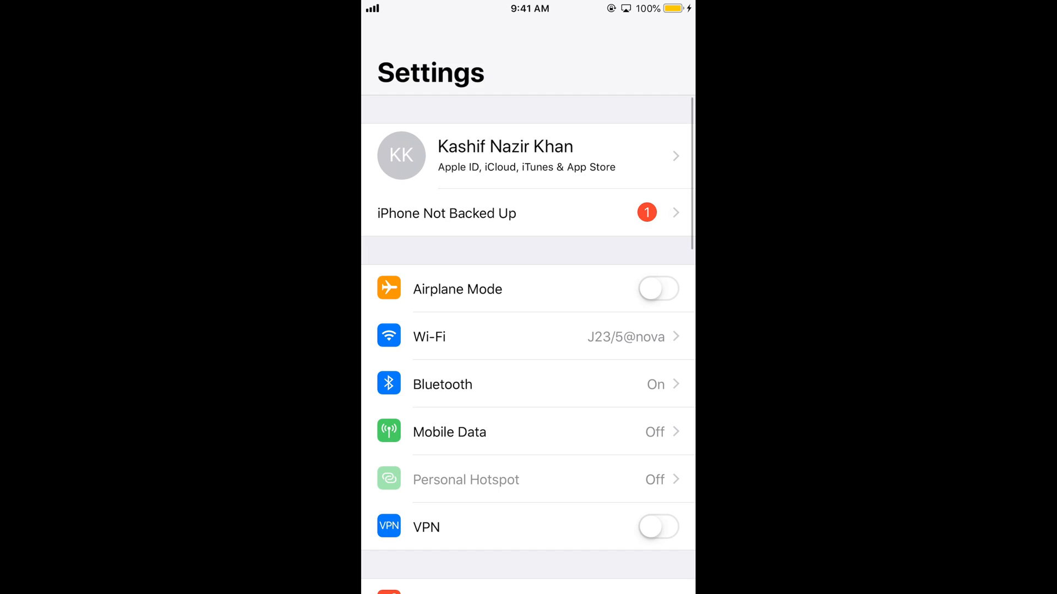
scroll("down", 3)
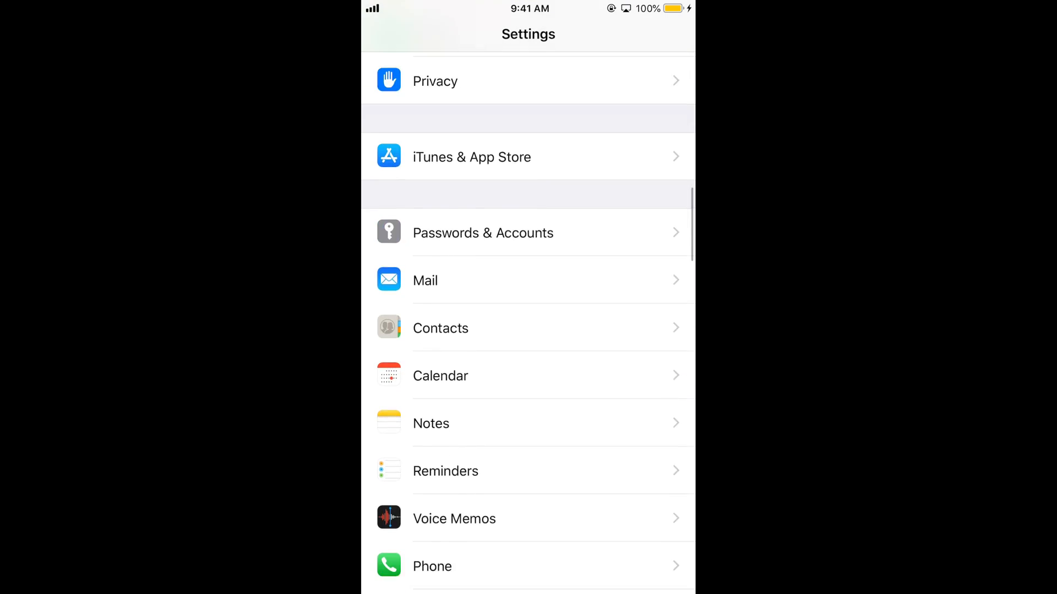
scroll("down", 3)
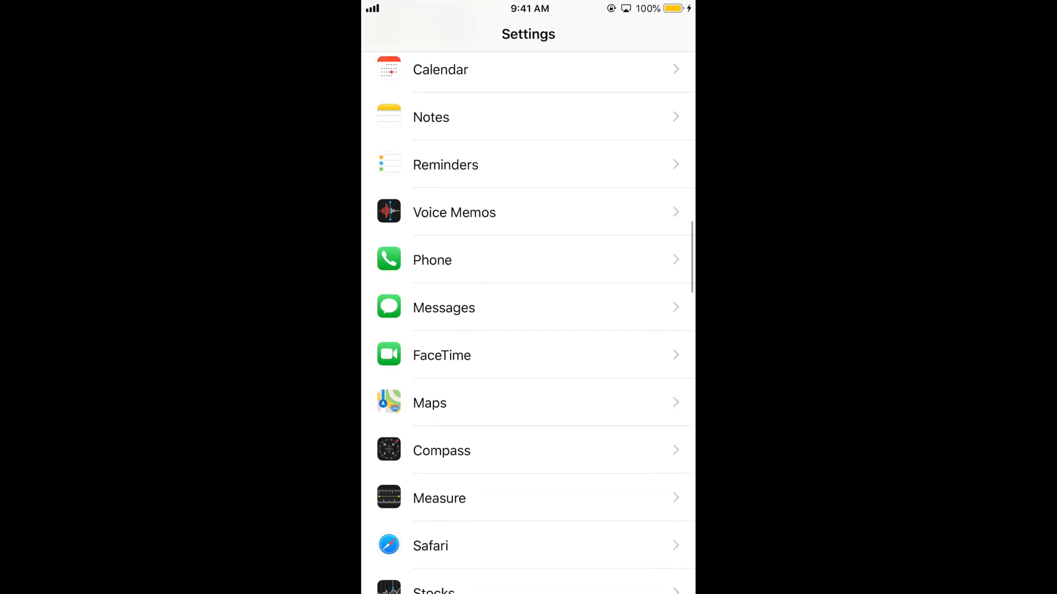
scroll("down", 3)
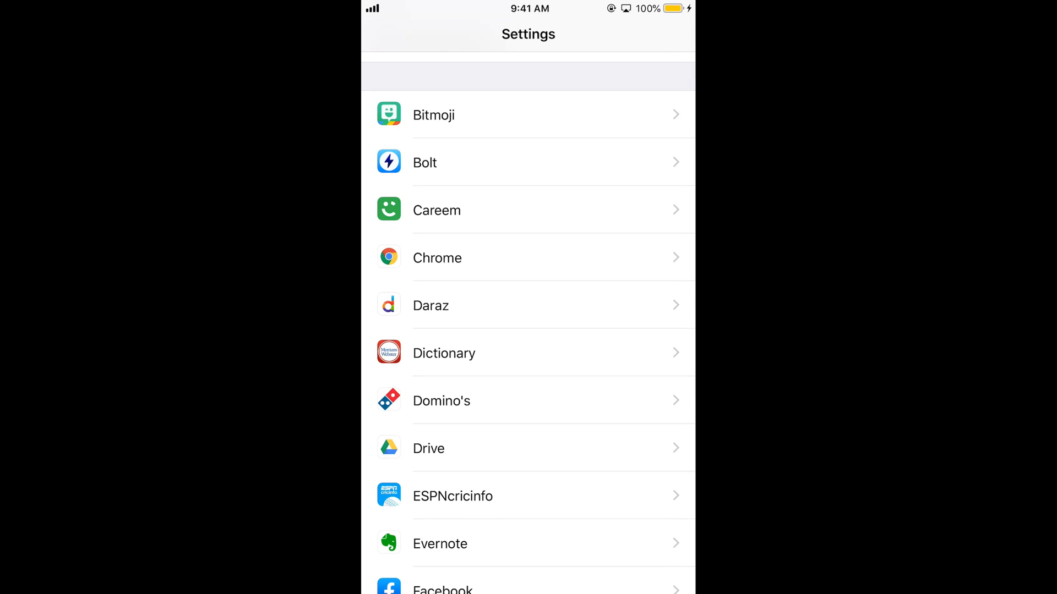
scroll("down", 3)
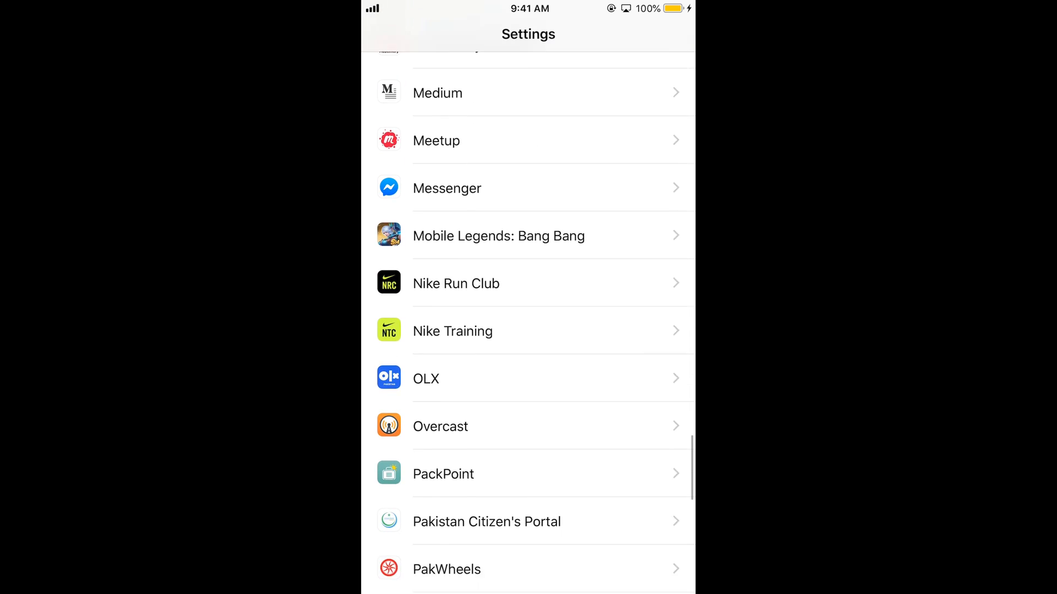
scroll("down", 3)
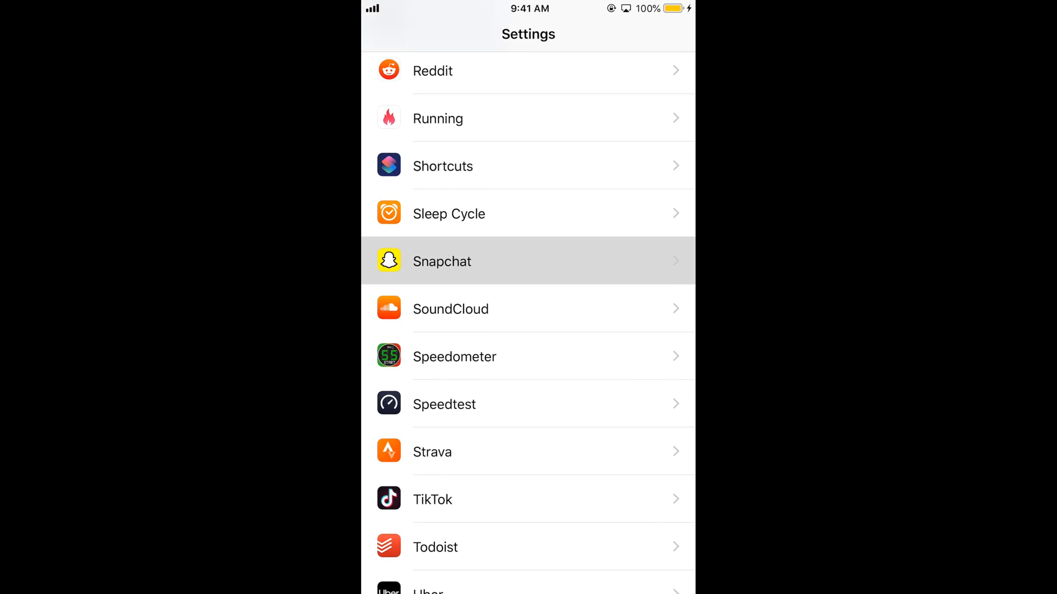
- Switch on Allow Notifications for Snapchat, review the alert options, and return to the home screen
left_click(443, 262)
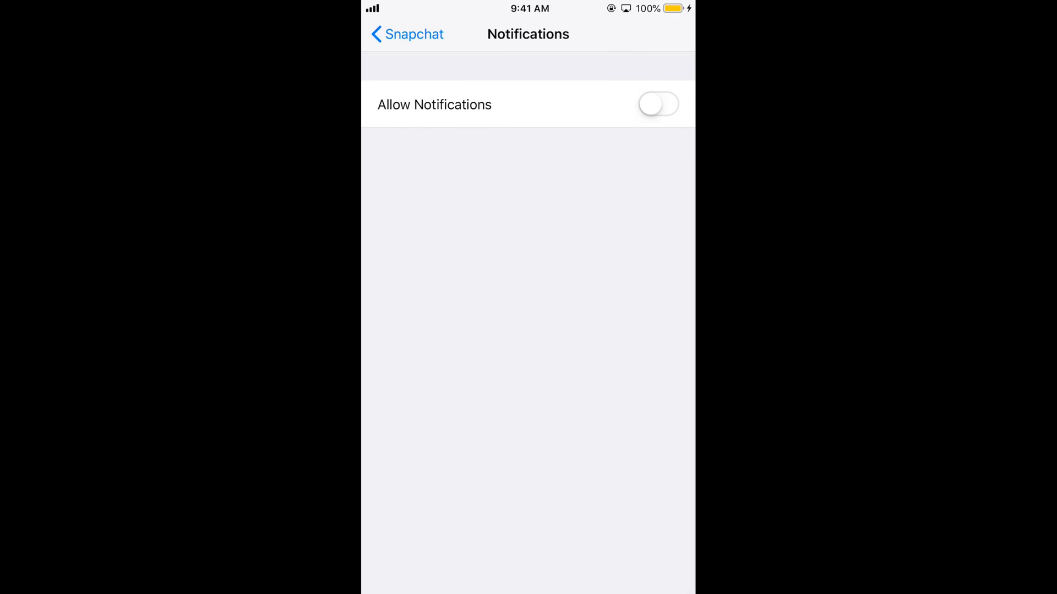
left_click(657, 105)
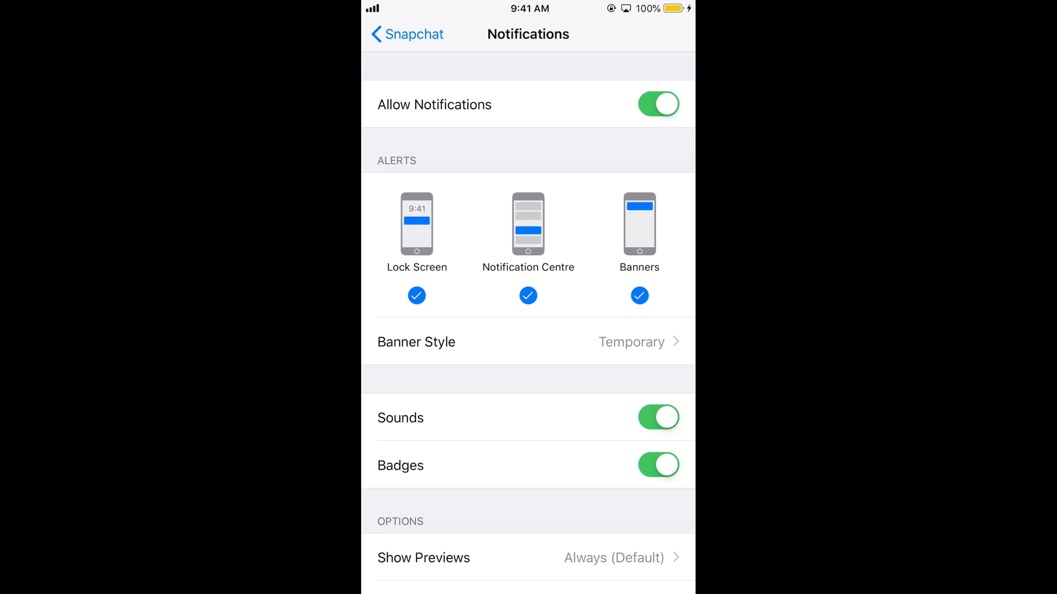
scroll("down", 3)
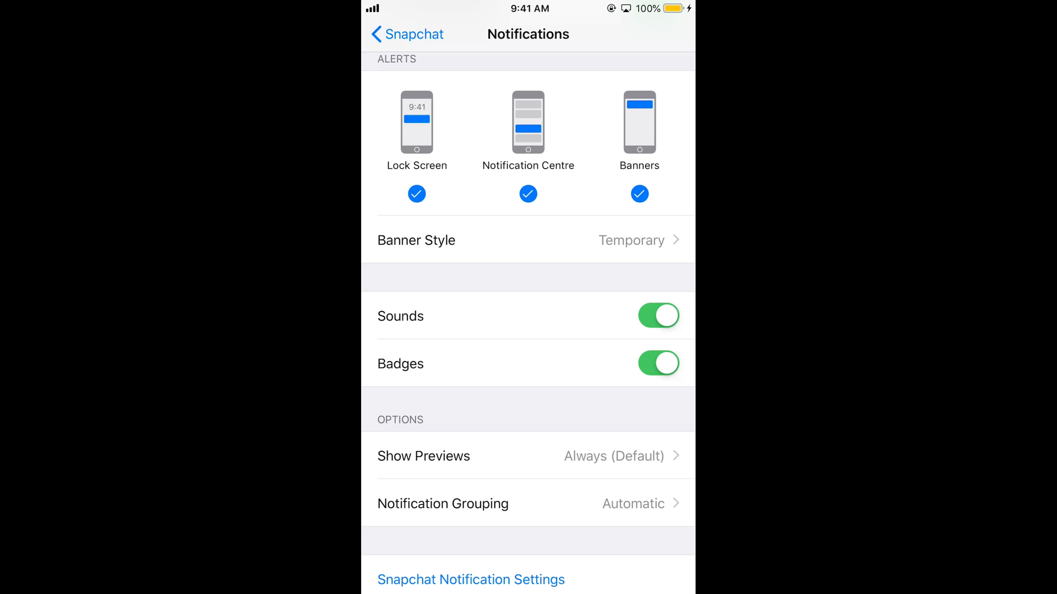
key("home")
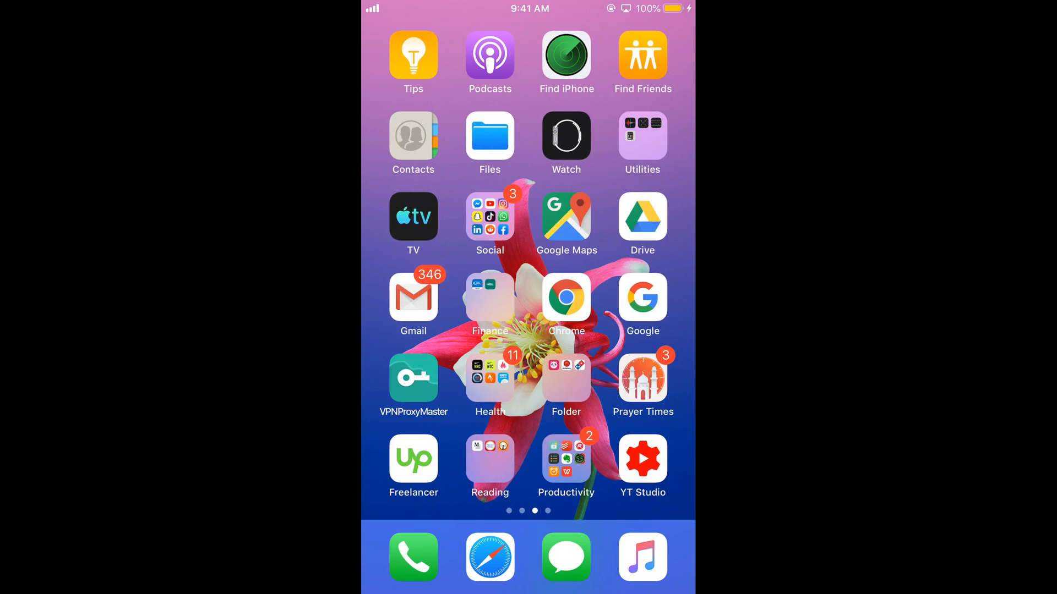
- Launch Snapchat from the Social folder and reach the profile page
left_click(488, 217)
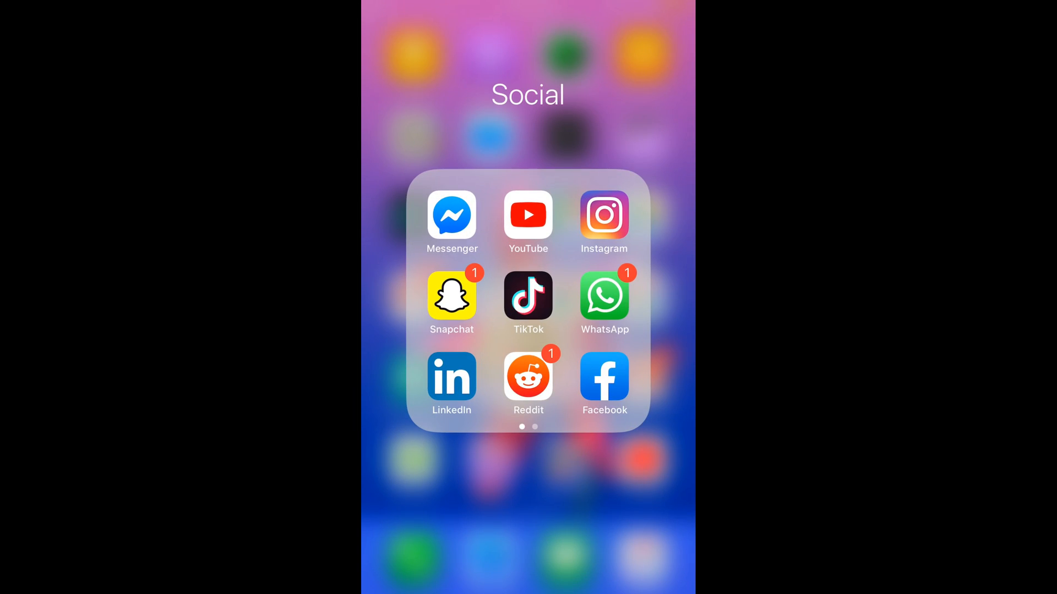
left_click(451, 296)
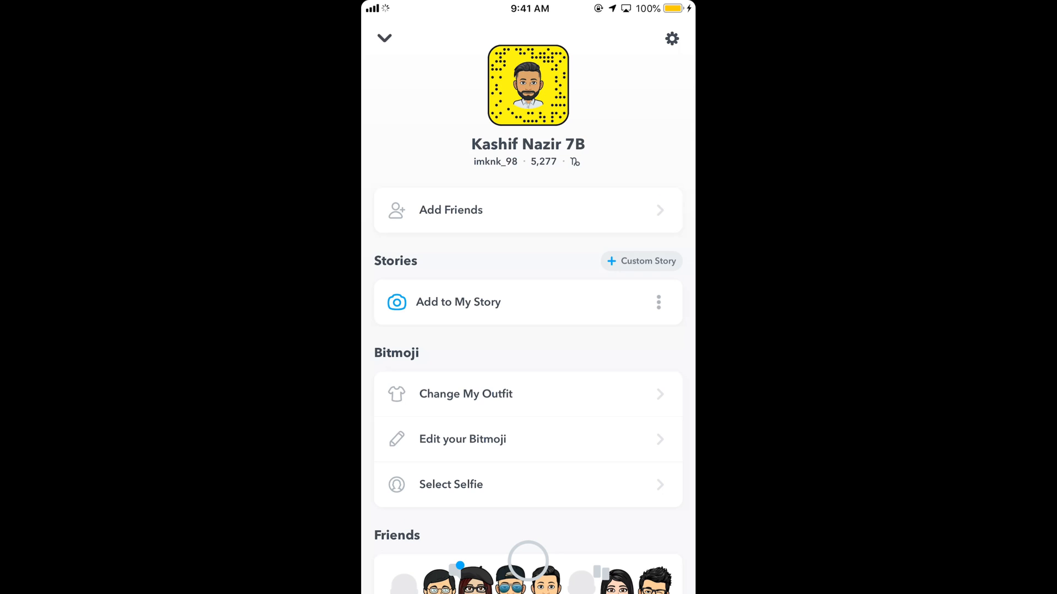
- From the gear menu, reach Notifications under My Account to view the in-app toggles
left_click(671, 39)
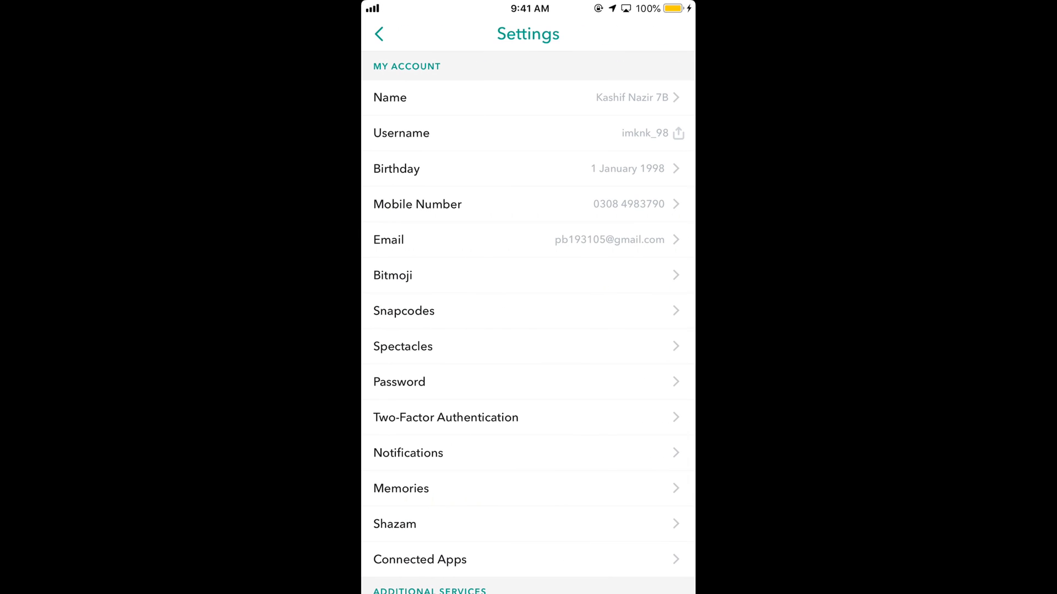
scroll("down", 3)
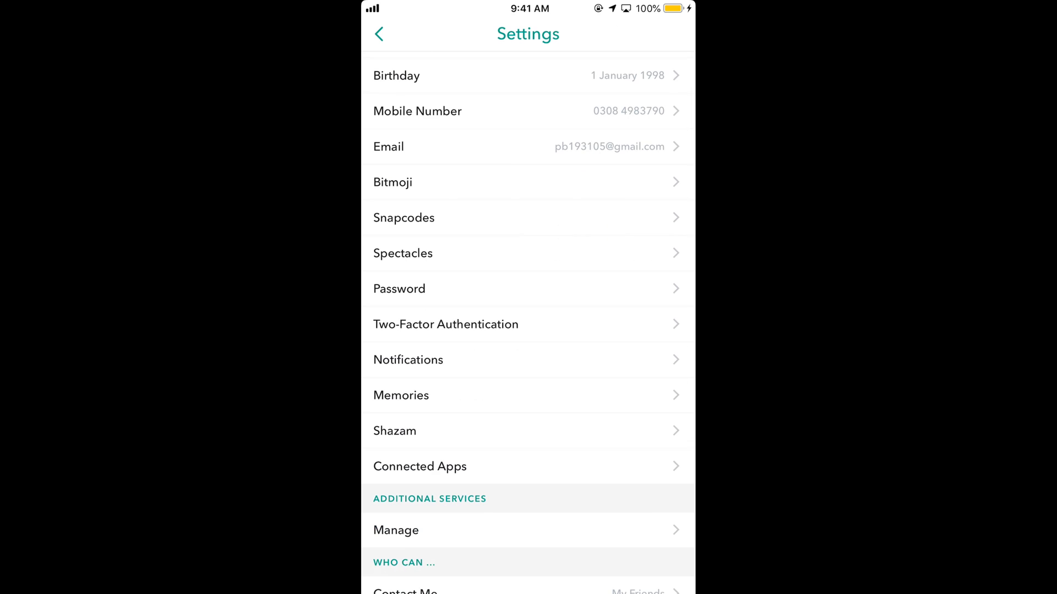
left_click(407, 359)
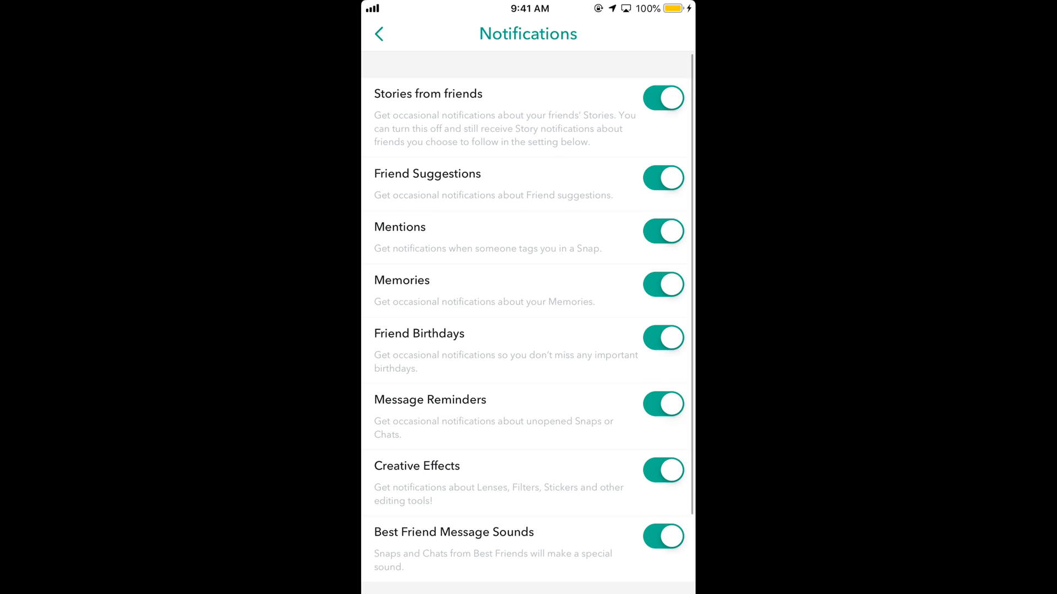
left_click(663, 178)
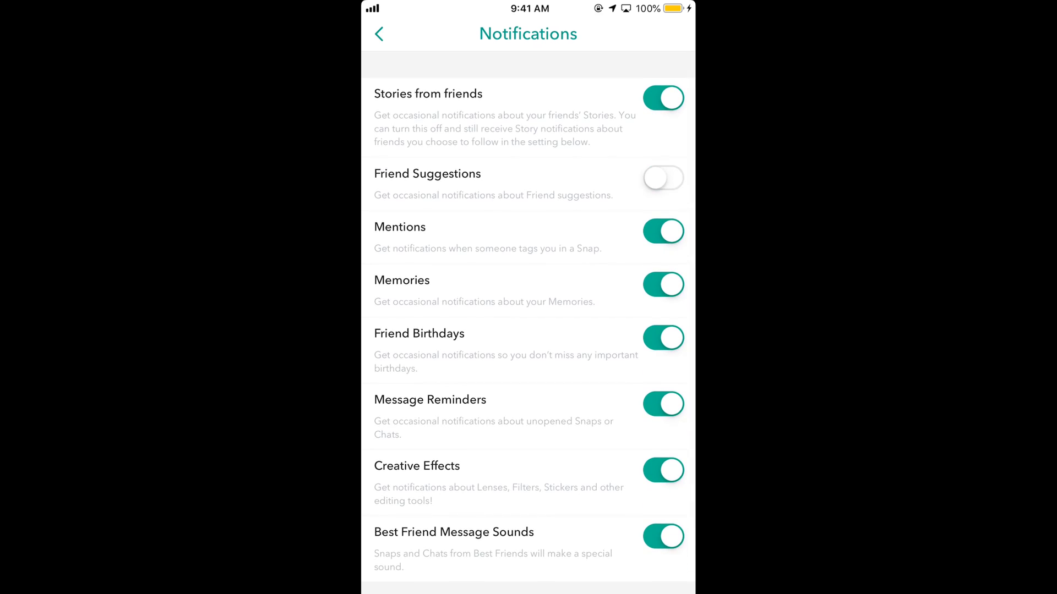
left_click(663, 231)
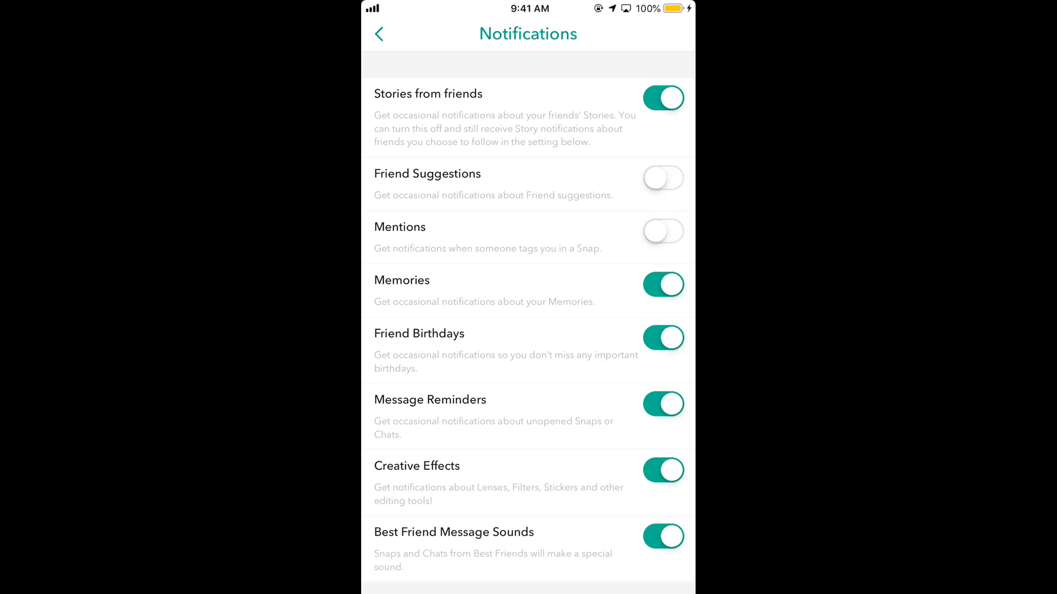
left_click(663, 231)
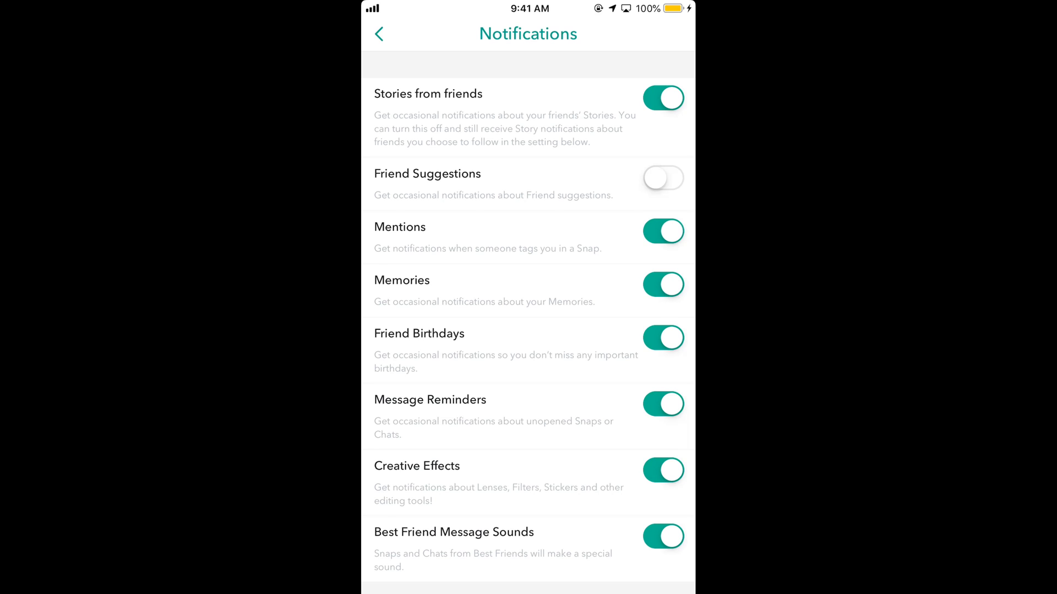
left_click(662, 177)
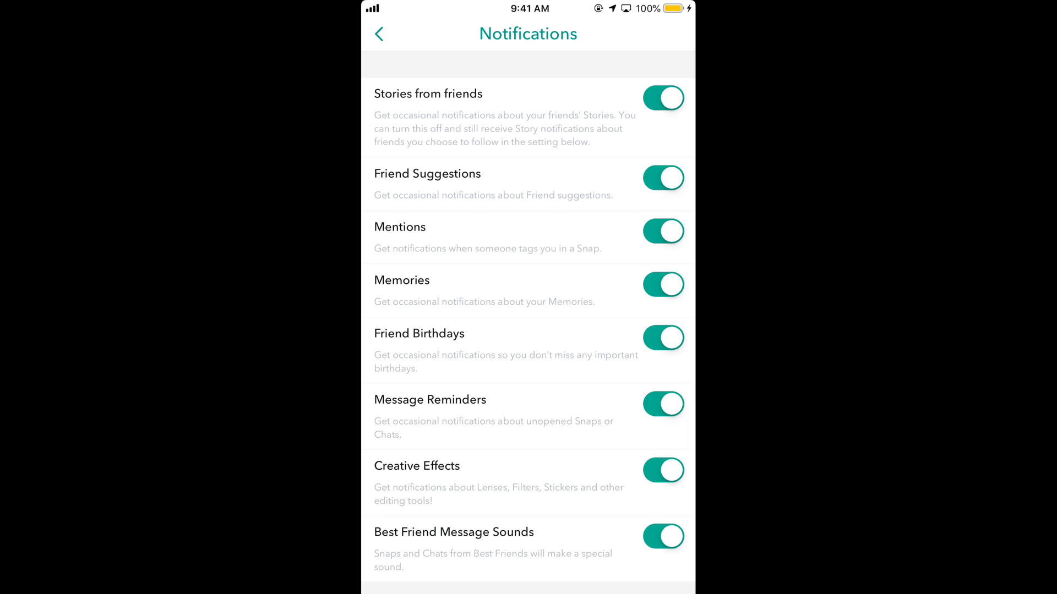